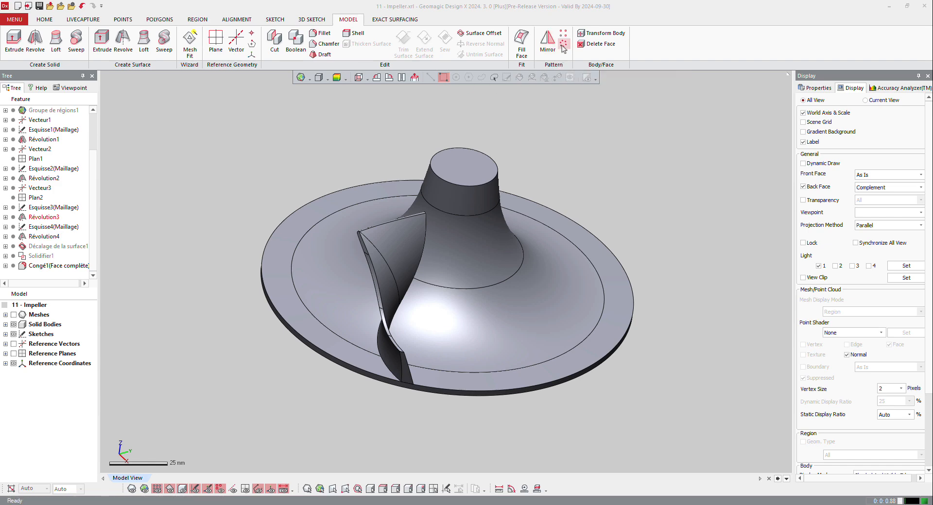
mouse_move(562, 39)
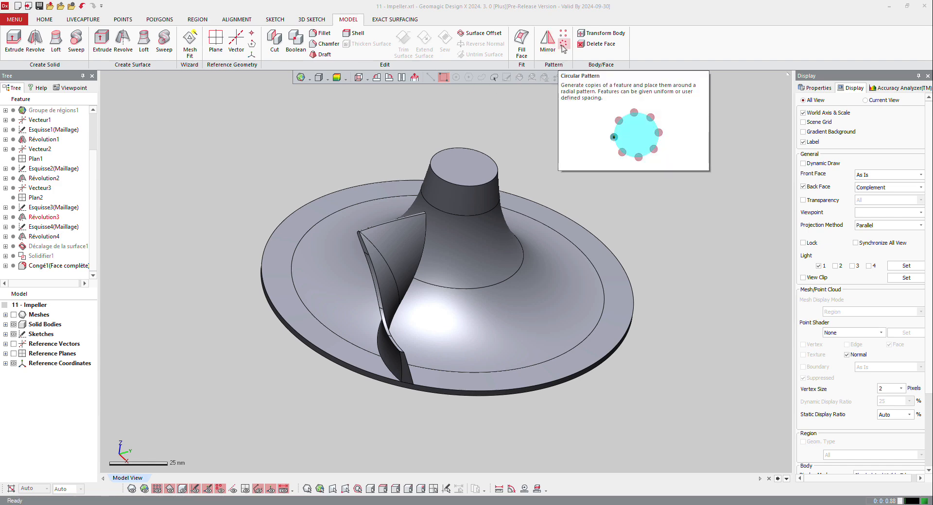
Step: Circular-pattern the blade body 16 instances over 360° around Vecteur1 as rotation axis
click(562, 39)
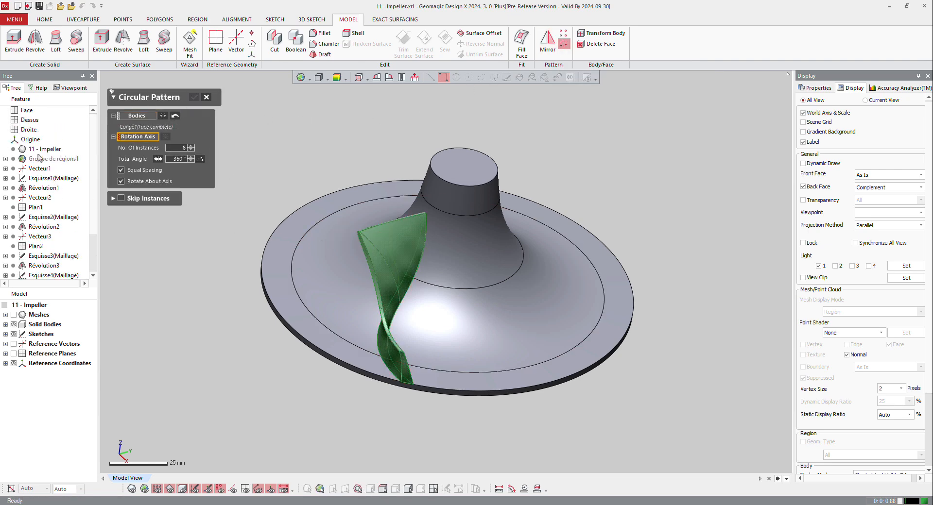
click(41, 168)
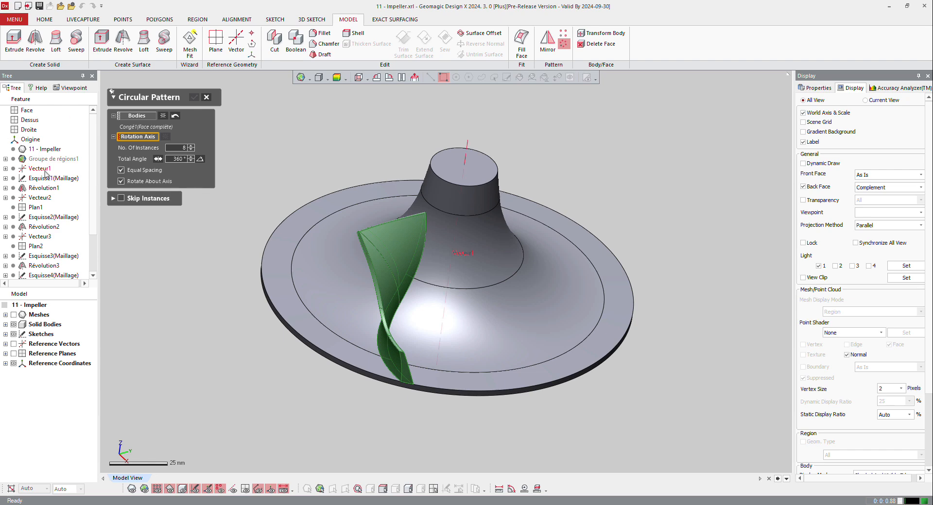
click(38, 168)
text(16)
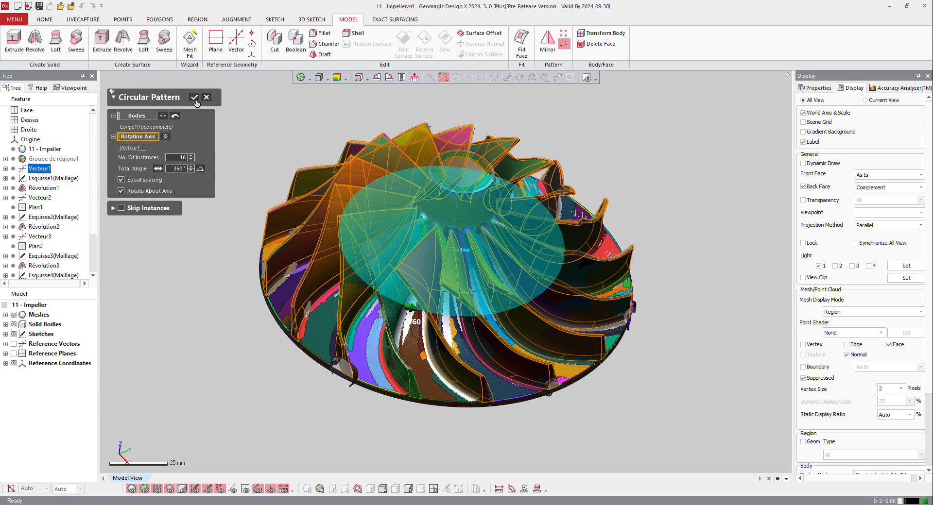
click(194, 97)
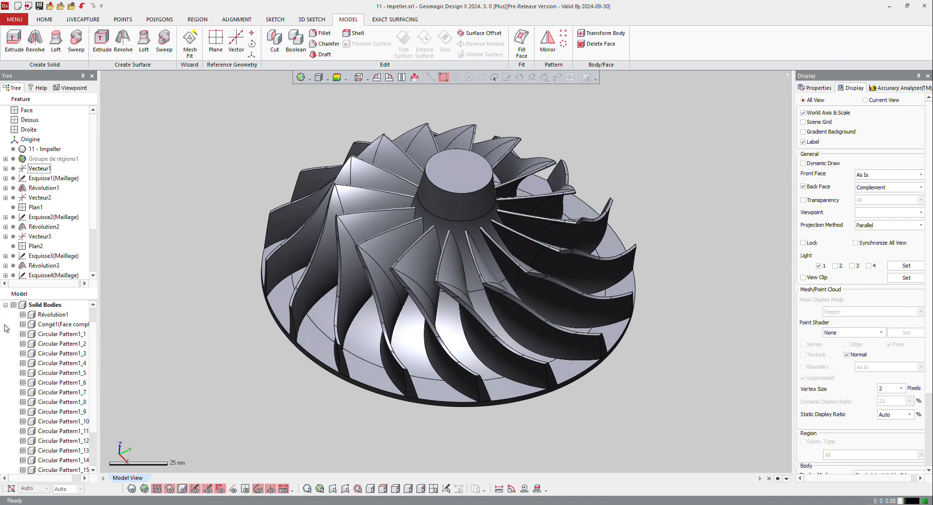
Step: Boolean-merge the hub, fillet and 16 blades into a single solid body
click(62, 451)
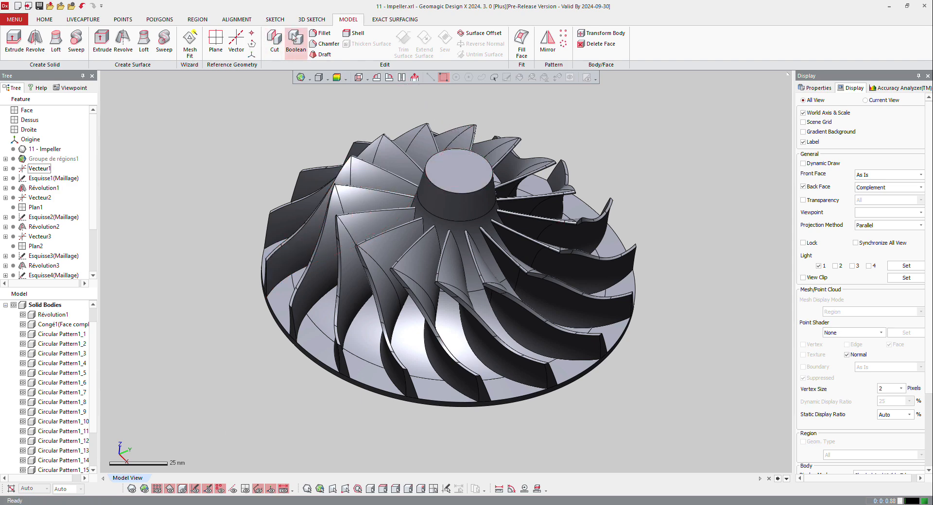
click(296, 41)
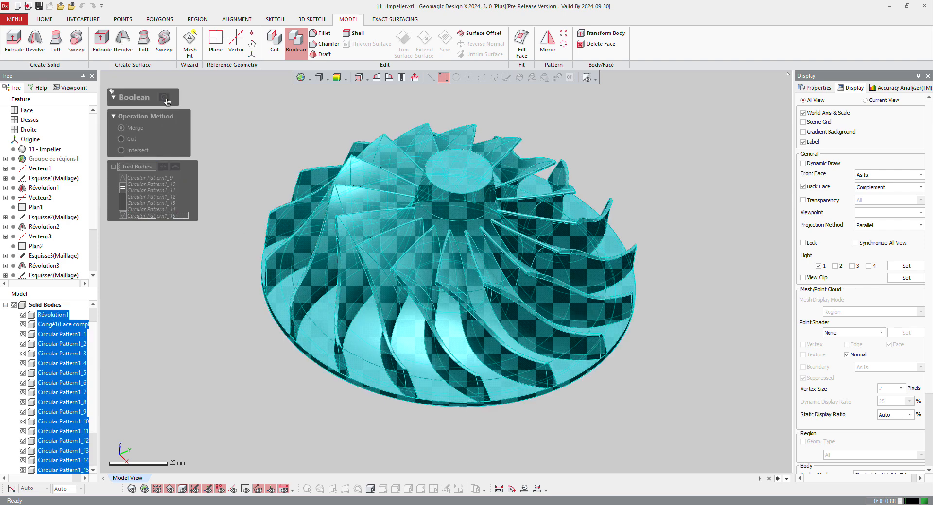
click(167, 97)
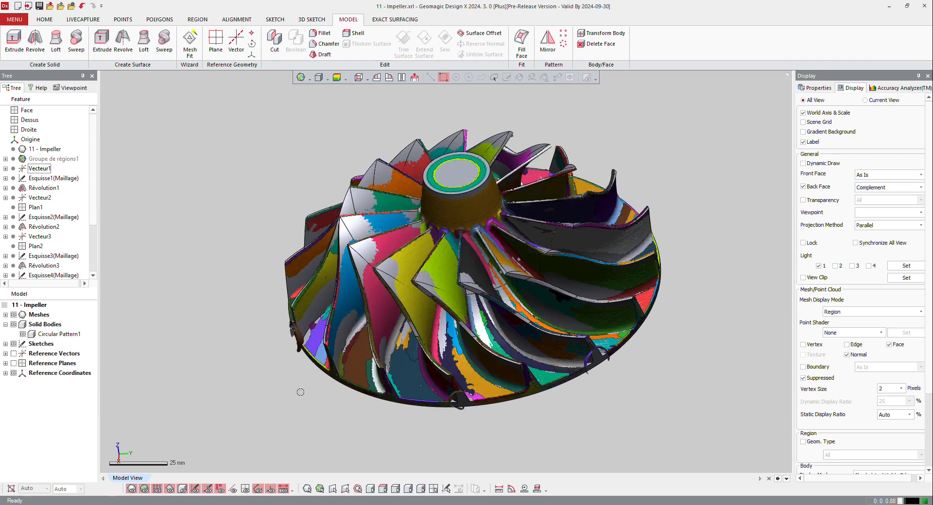
scroll(down, 3)
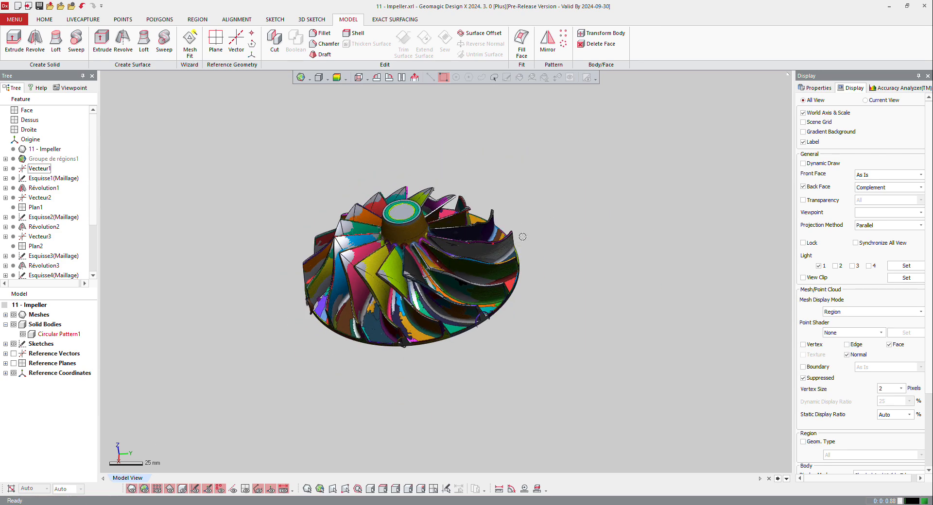
mouse_move(580, 247)
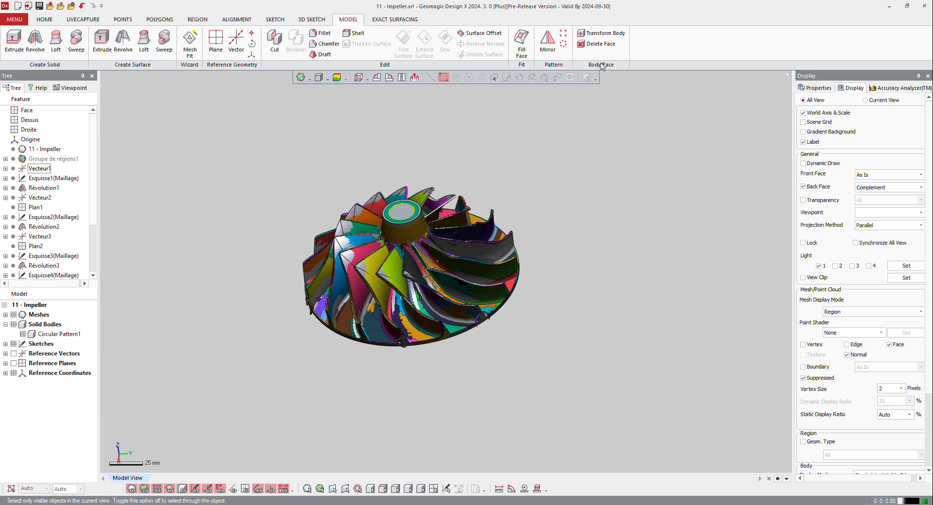
click(600, 33)
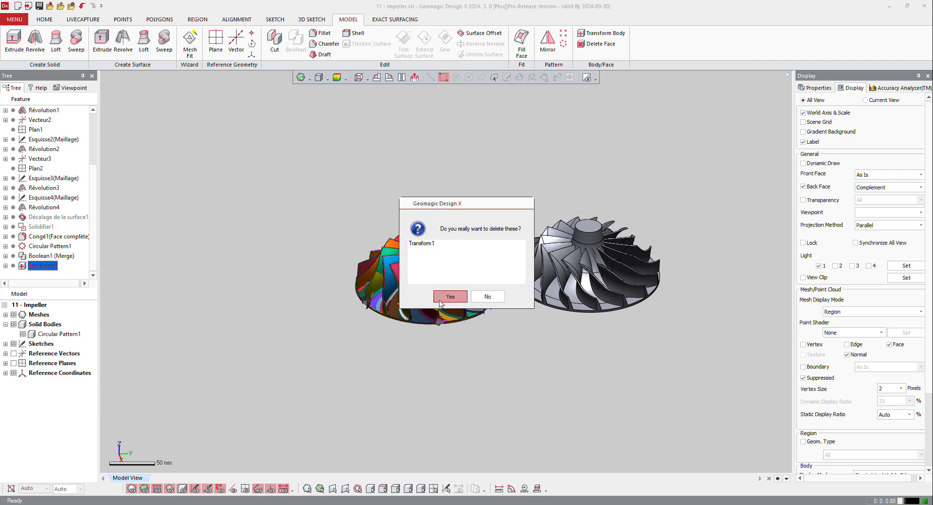
click(450, 296)
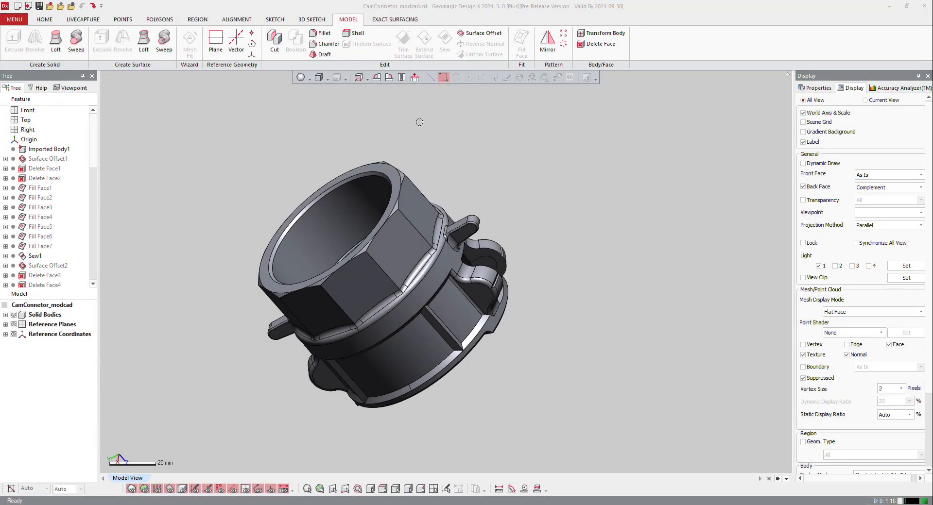
mouse_move(465, 208)
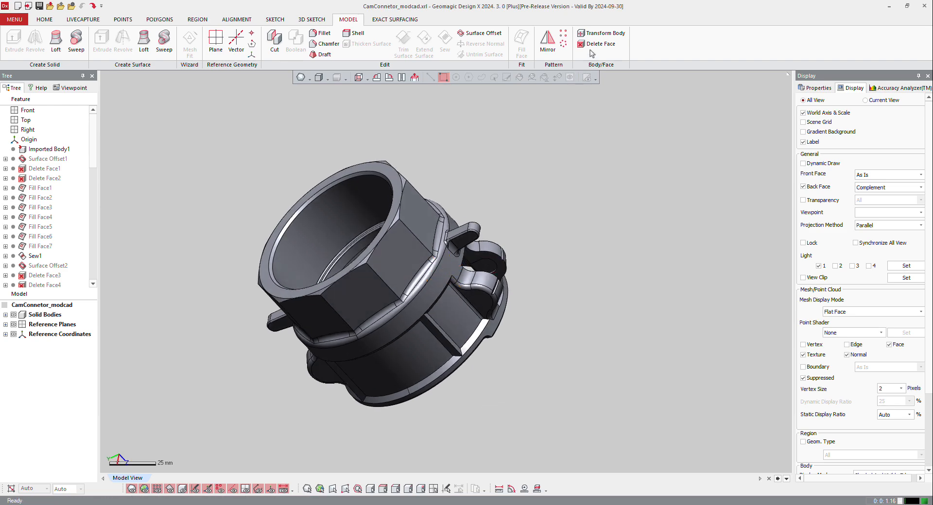
mouse_move(602, 44)
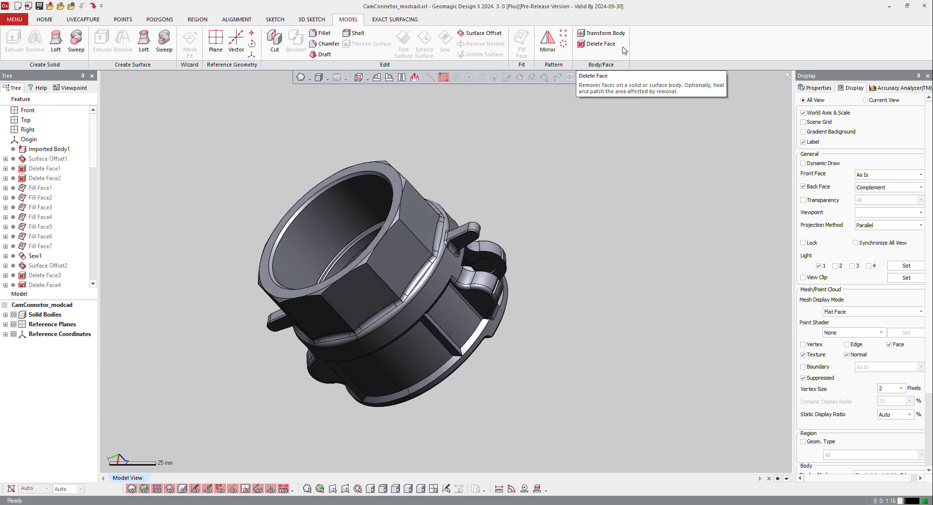
mouse_move(622, 49)
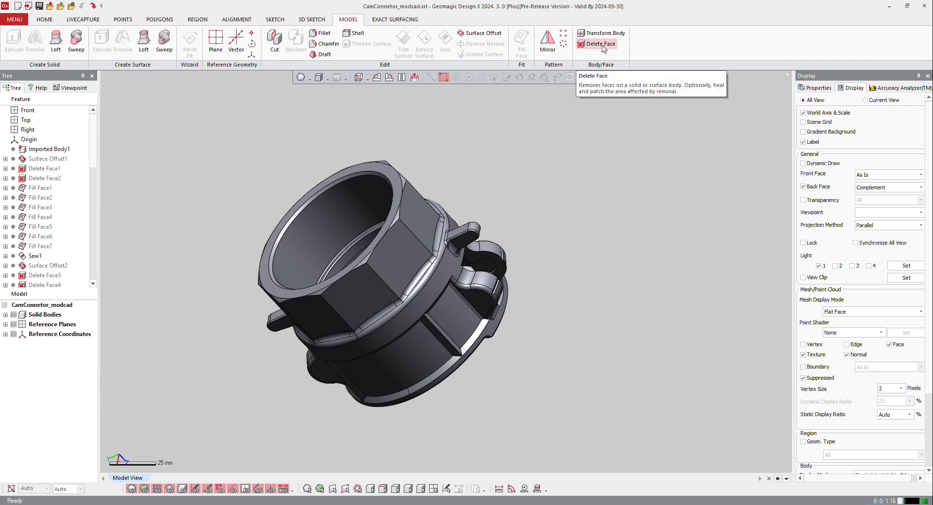
Step: Delete And Heal faces 22–29 on the cam connector body
click(601, 44)
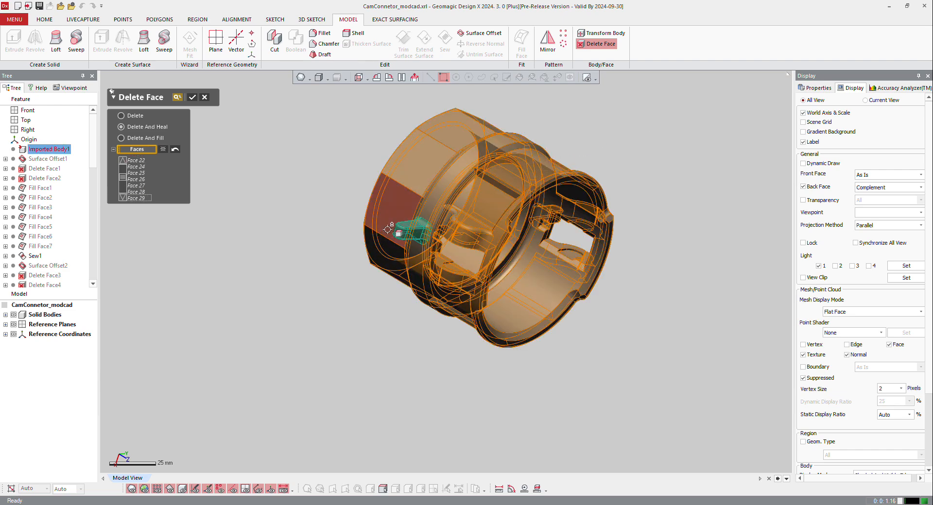
click(470, 202)
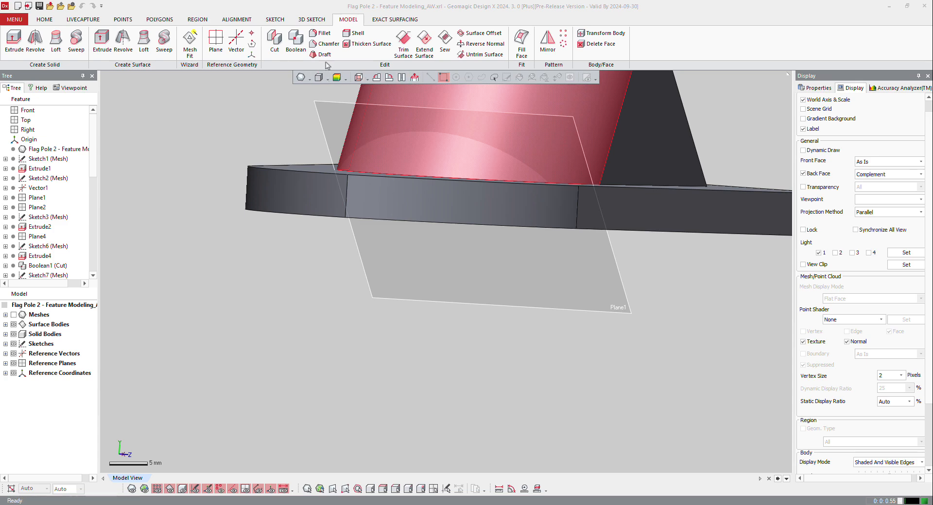
Step: Apply a Parting Line Draft of 5° to the edges of the pole's base flange
click(325, 42)
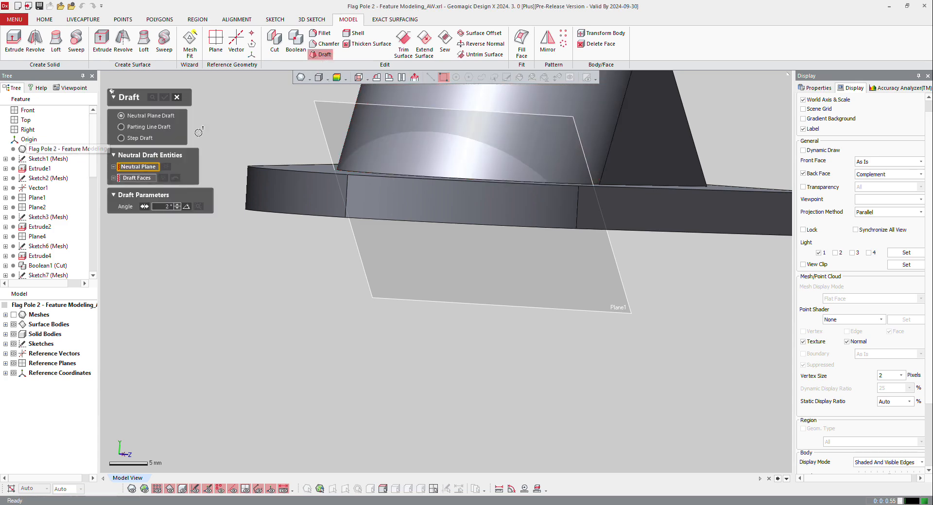
mouse_move(168, 135)
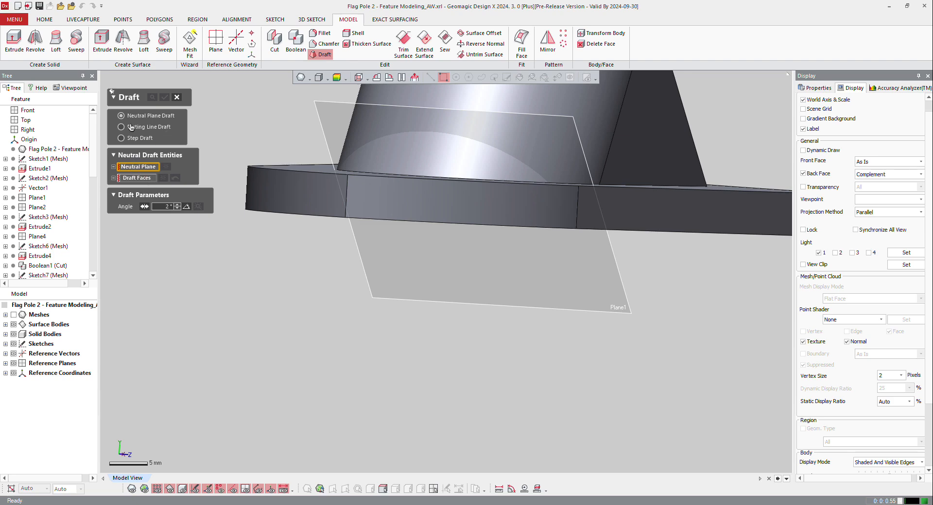
click(122, 127)
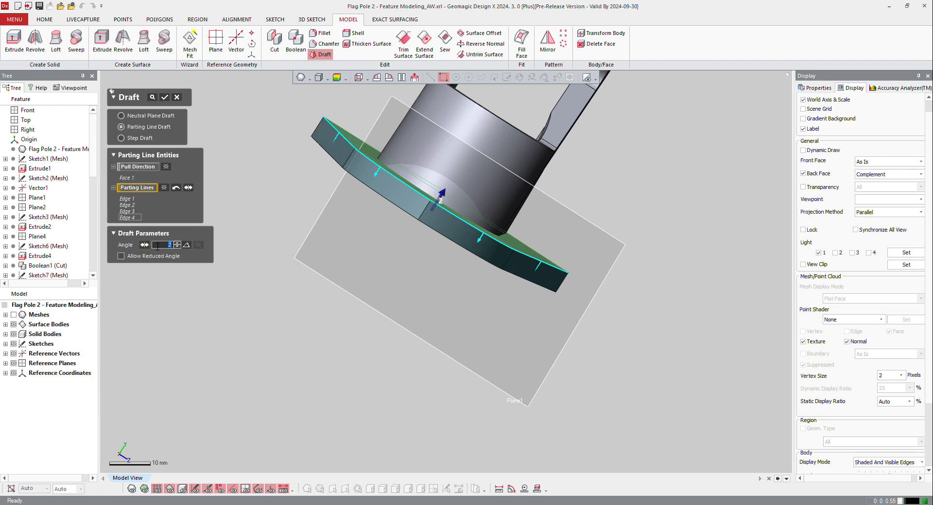
text(5 °)
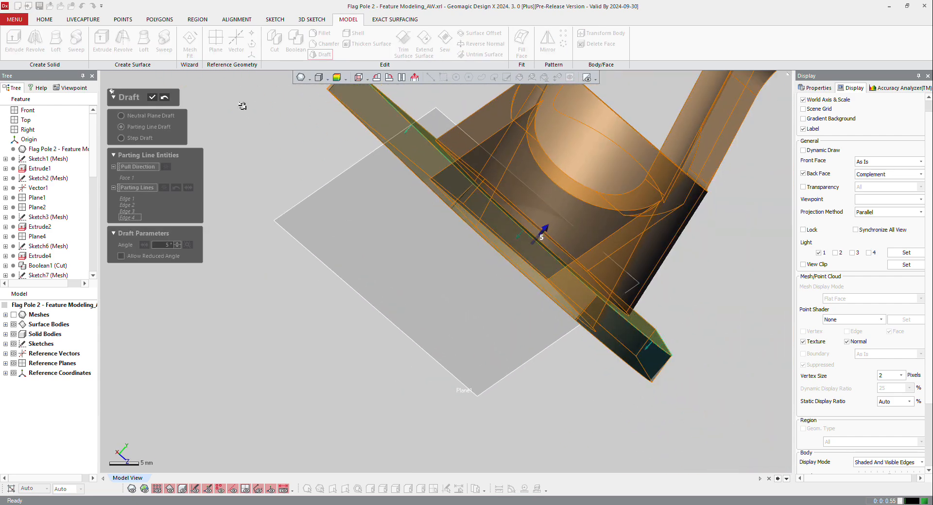
click(163, 97)
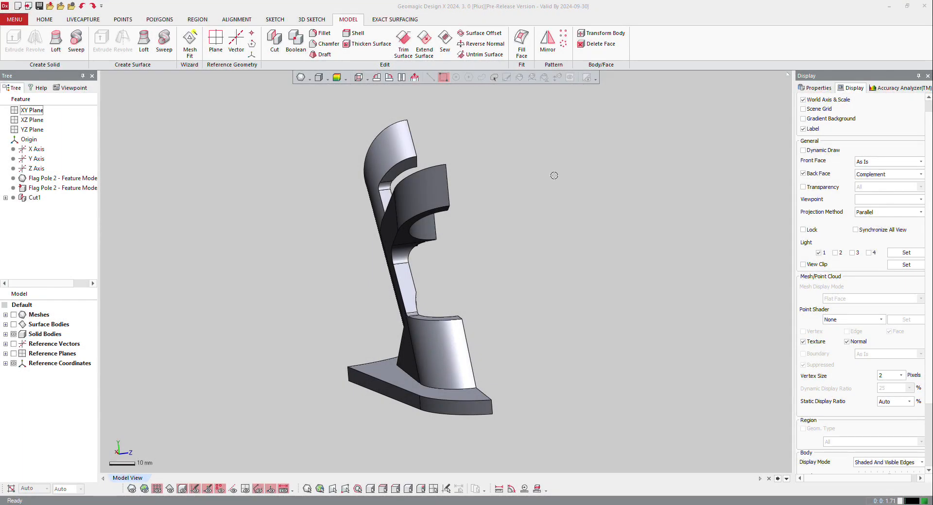
mouse_move(550, 267)
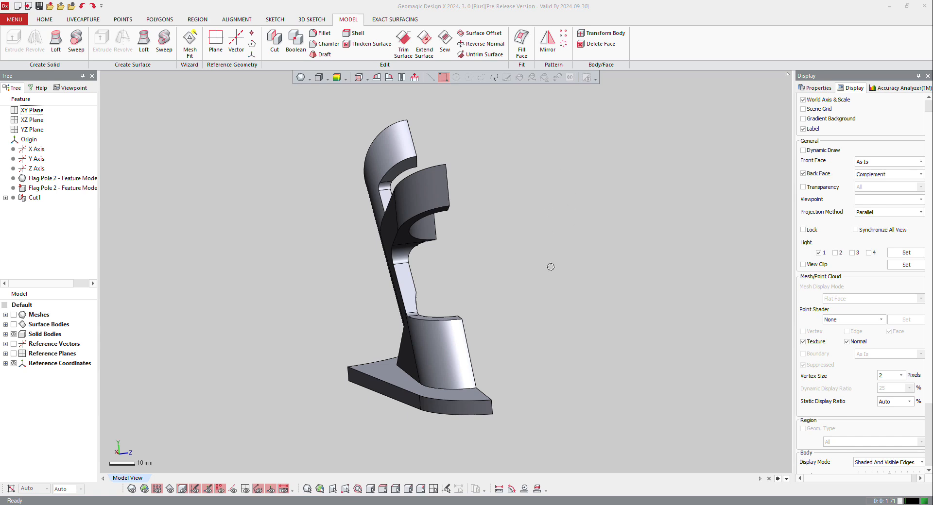
mouse_move(258, 203)
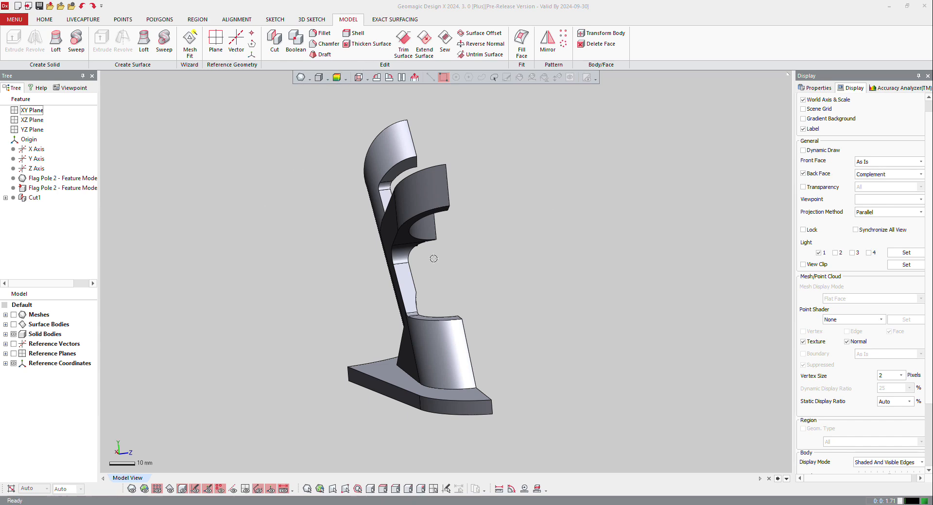
Step: Mirror the Cut1 half body across the XY Plane to form Mirror1
drag(433, 259, 443, 235)
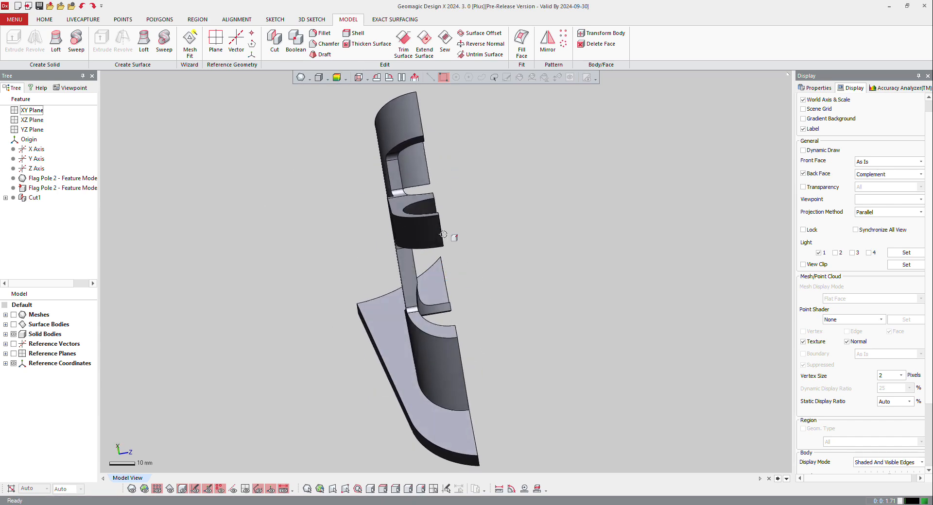
click(417, 229)
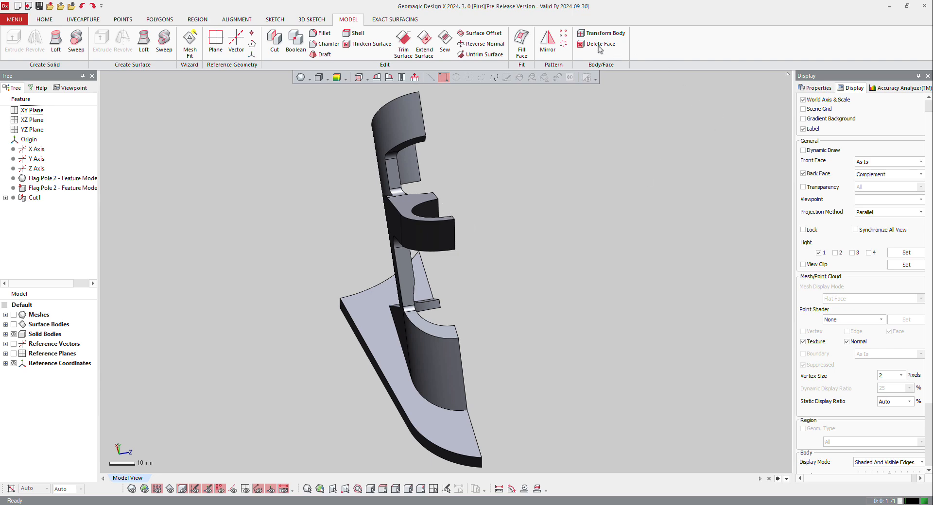
click(547, 42)
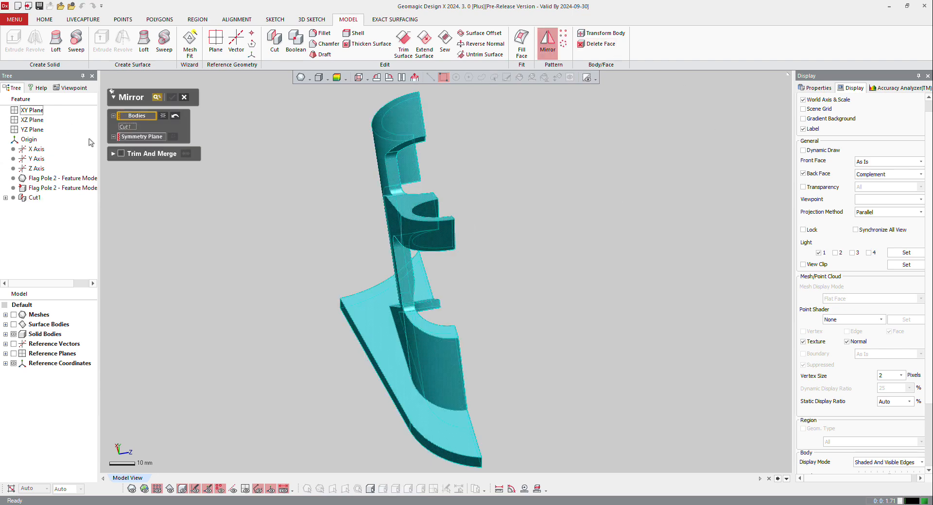
click(31, 110)
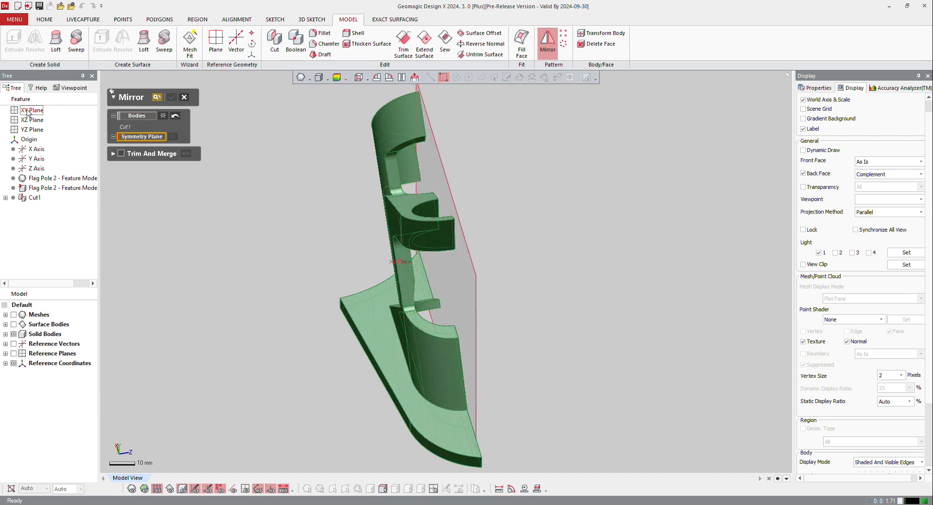
click(31, 110)
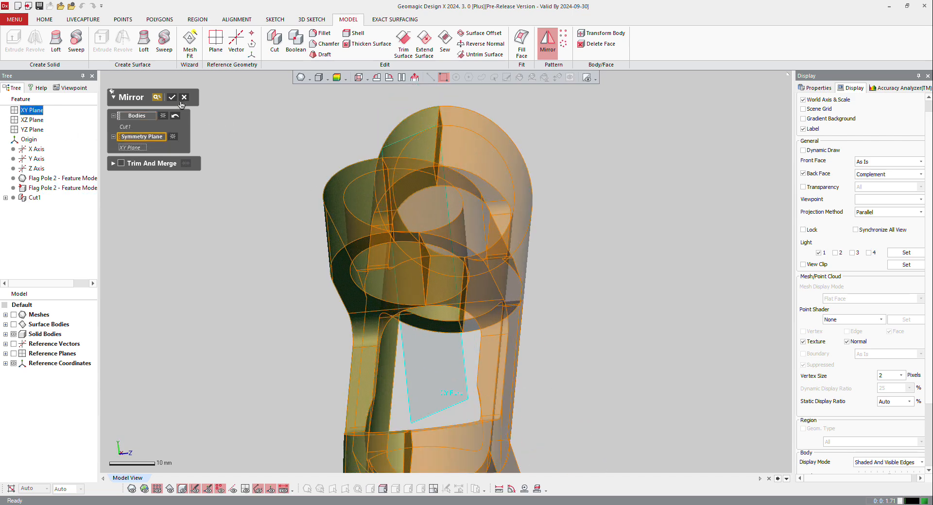
click(171, 97)
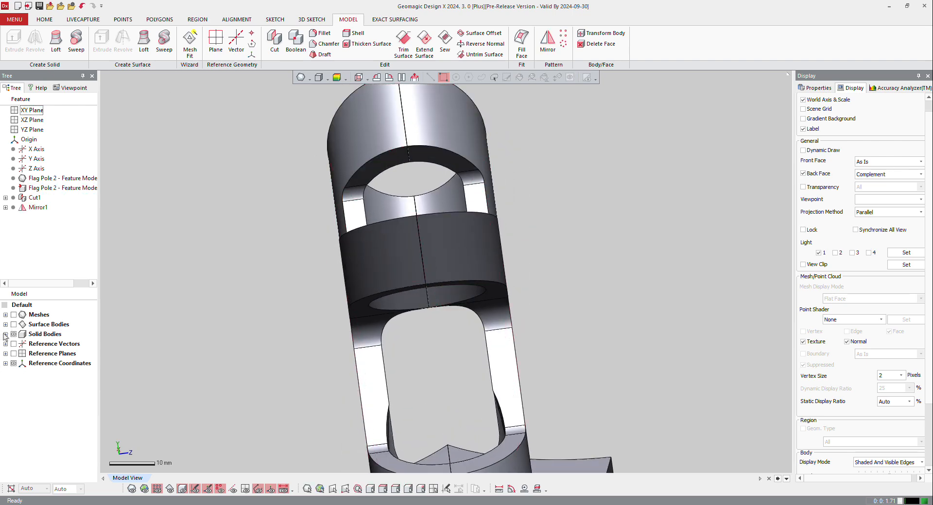
Step: Redefine Mirror1 with Trim And Merge on and flipped direction so both halves become one solid
click(6, 335)
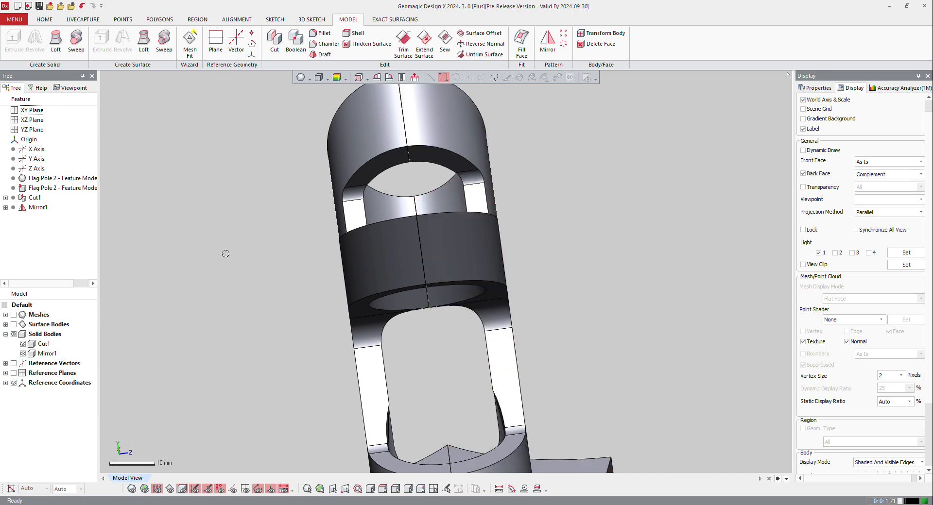
click(38, 207)
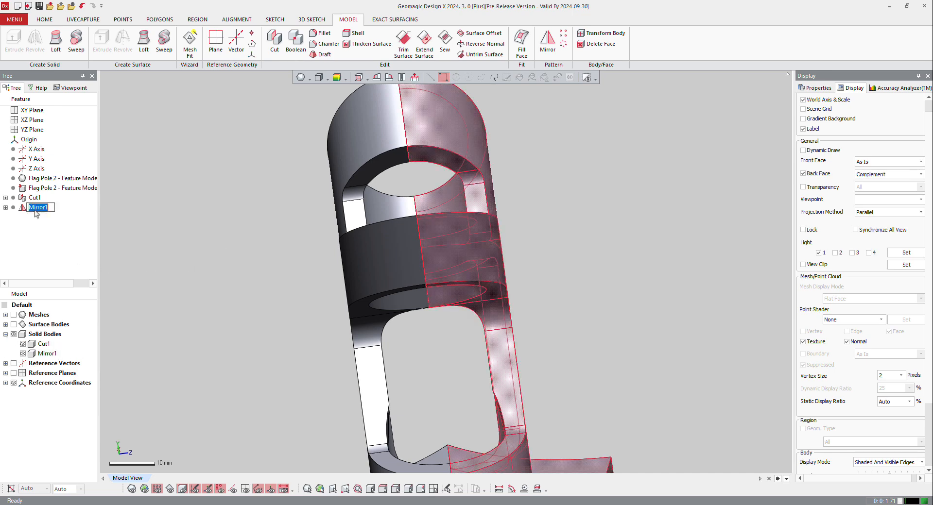
double_click(37, 207)
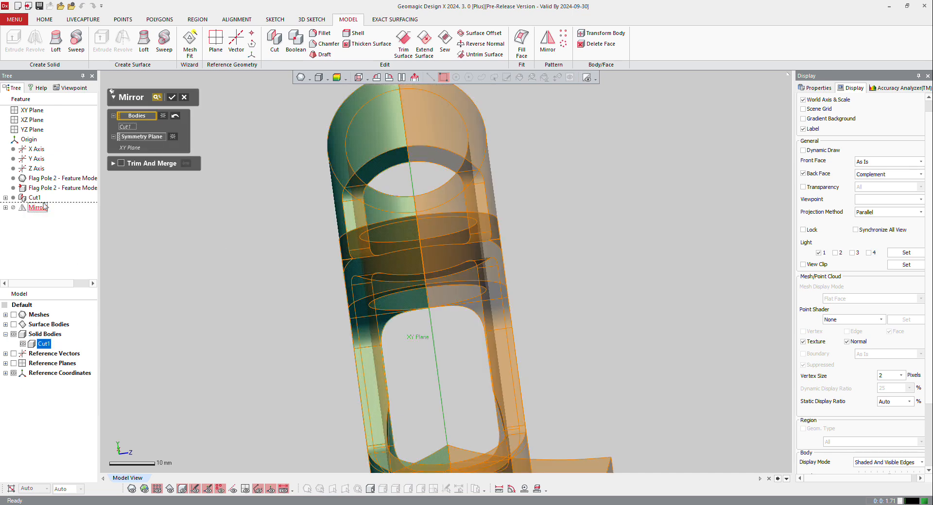
click(114, 163)
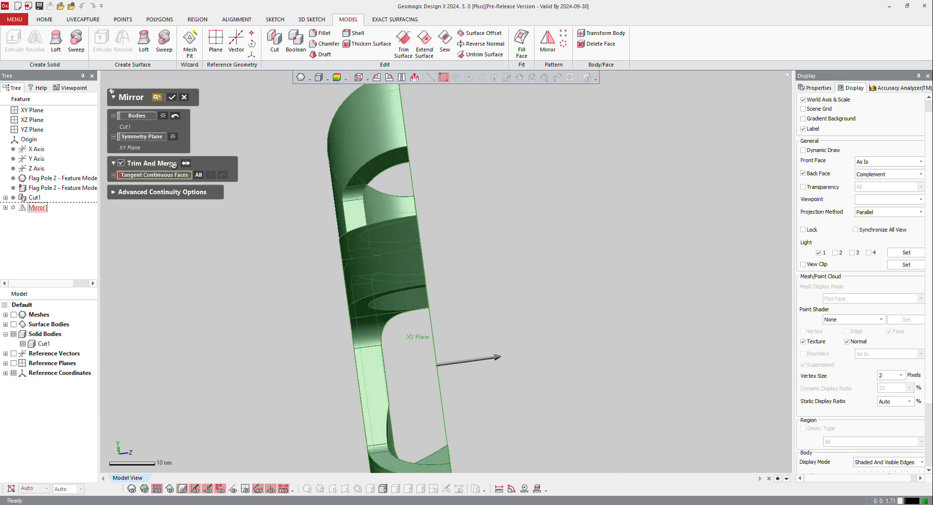
click(186, 163)
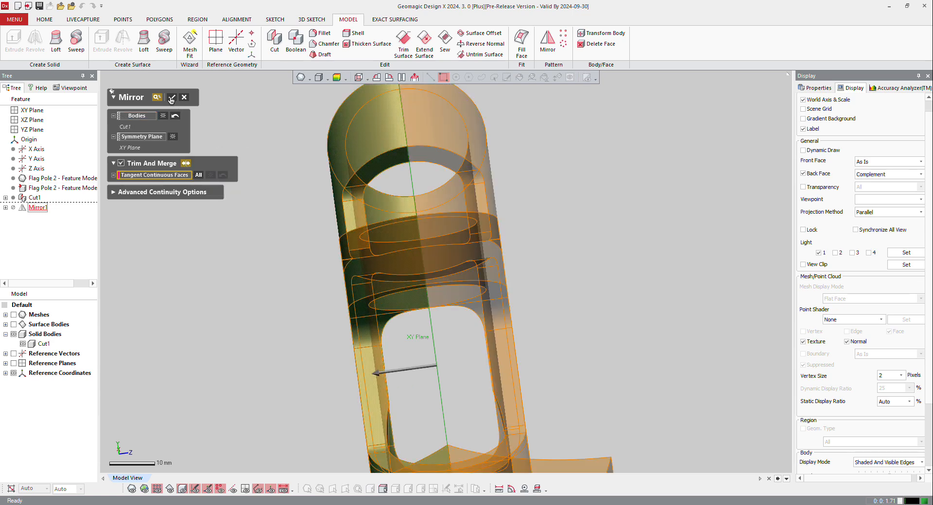
click(171, 97)
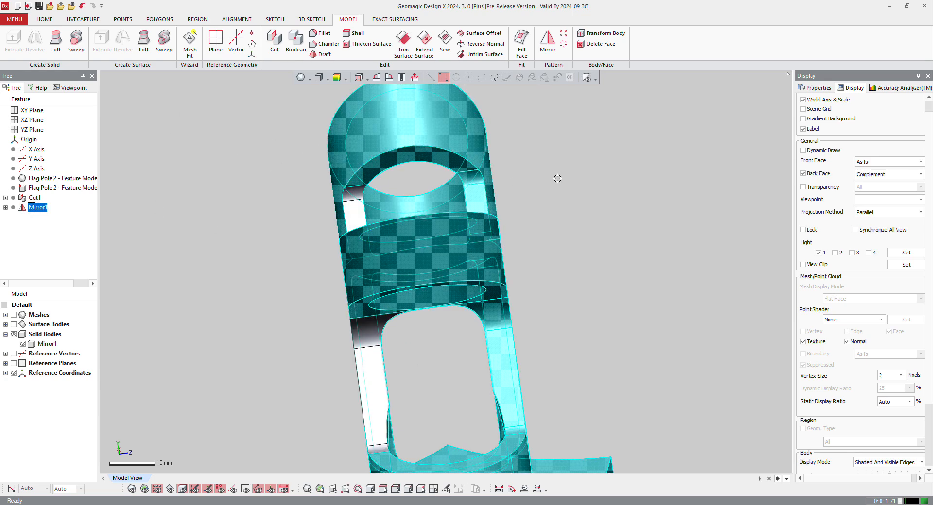